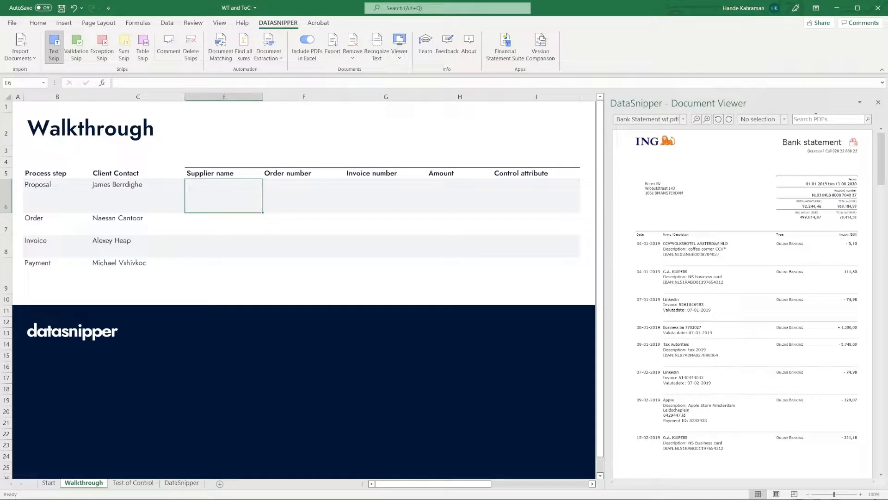
Search the Document Viewer for Hardware B. V. and preview its bank statement and order confirmation matches
text(Hardware B. V.)
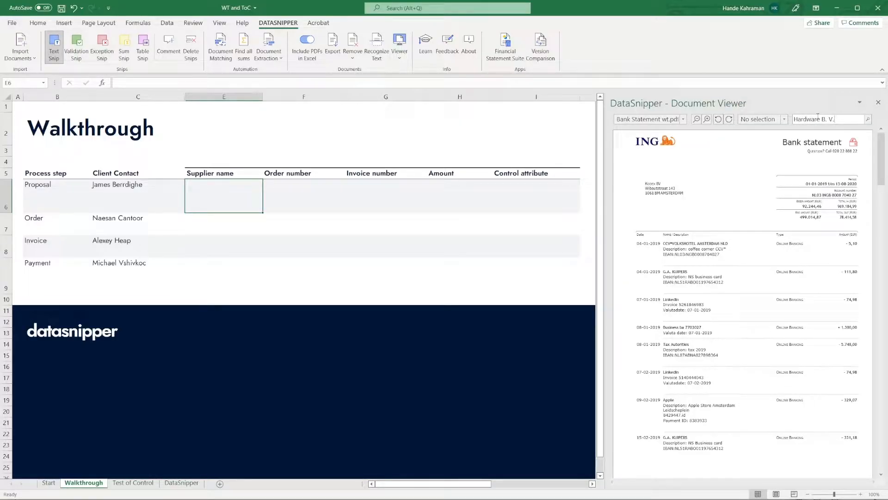
click(867, 119)
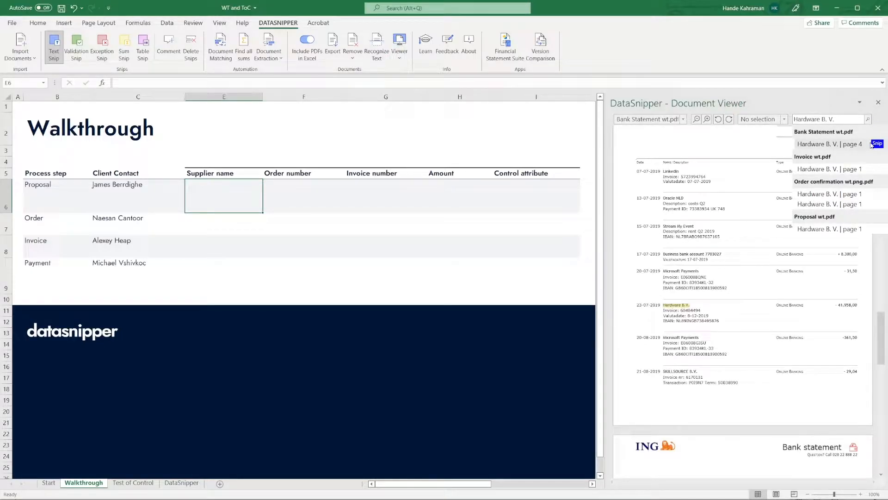
click(829, 195)
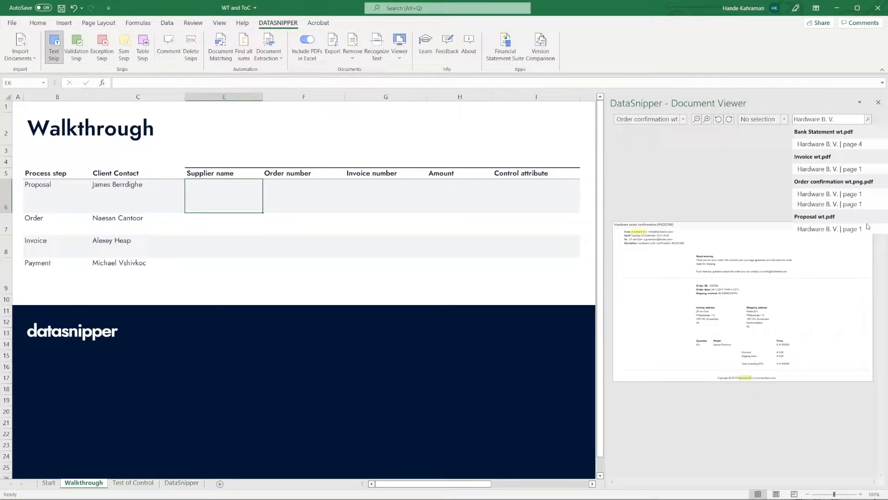
Snip Hardware B. V. from the proposal match into the supplier cells of the walkthrough
click(829, 228)
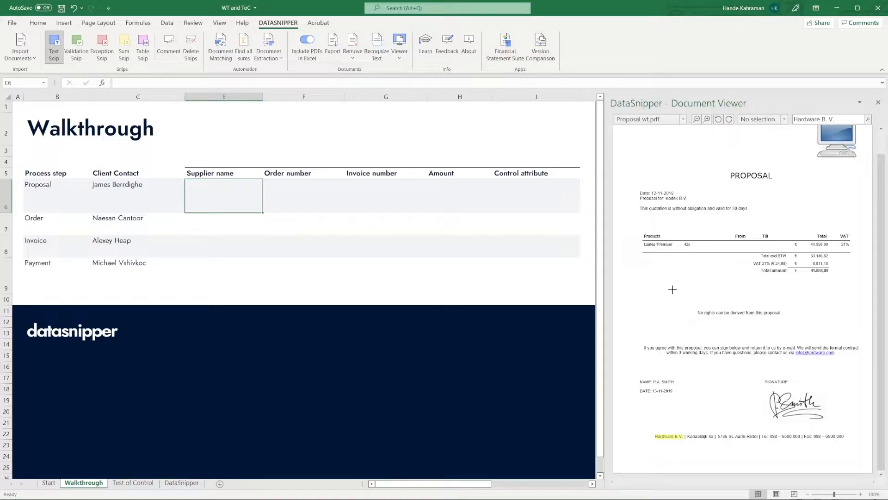
click(668, 435)
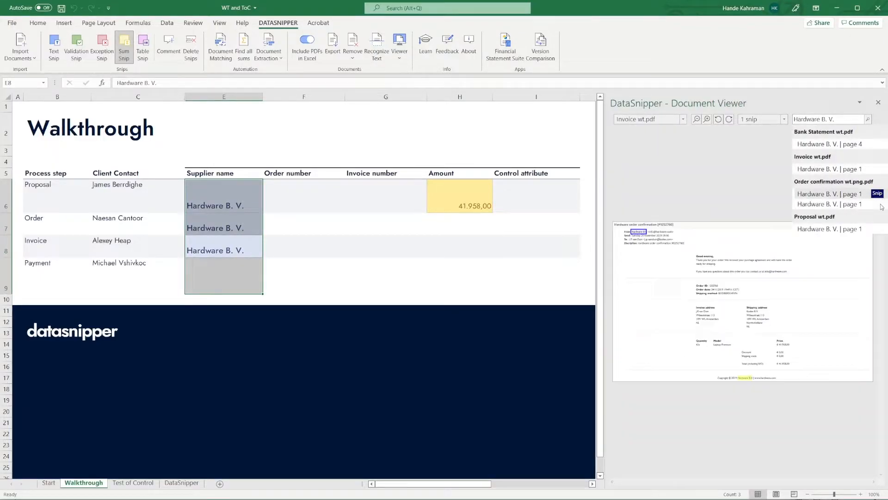
click(292, 227)
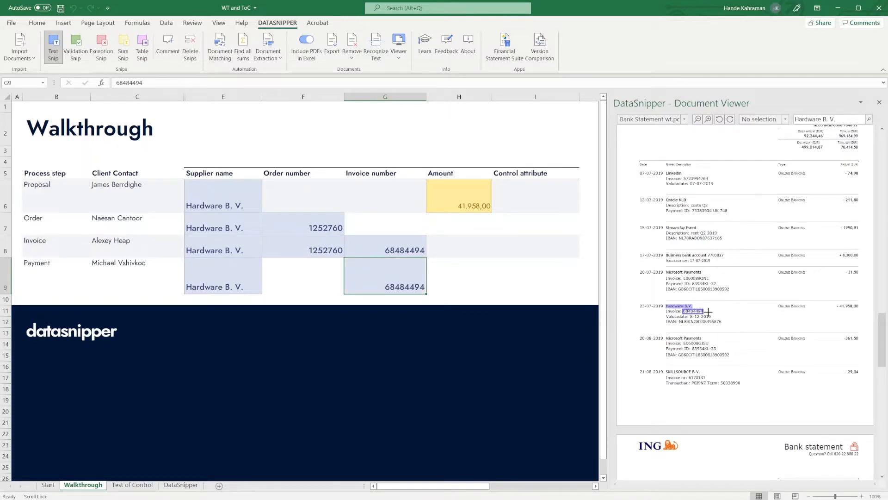
Snip invoice number 68484494 from the bank statement entry into the Payment row
drag(459, 196, 459, 250)
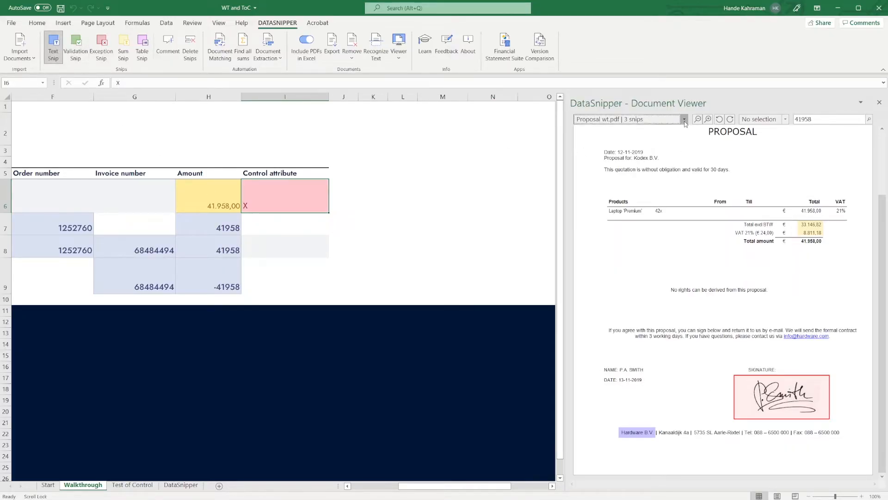
Snip the screenshot.pdf headline 'Transform your firm with Audit Intelligence' into J6 and widen column J
click(685, 118)
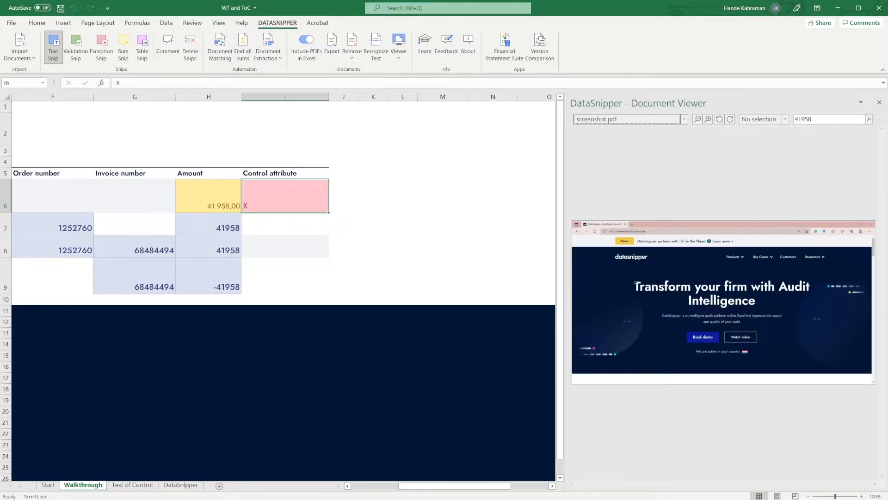
click(343, 196)
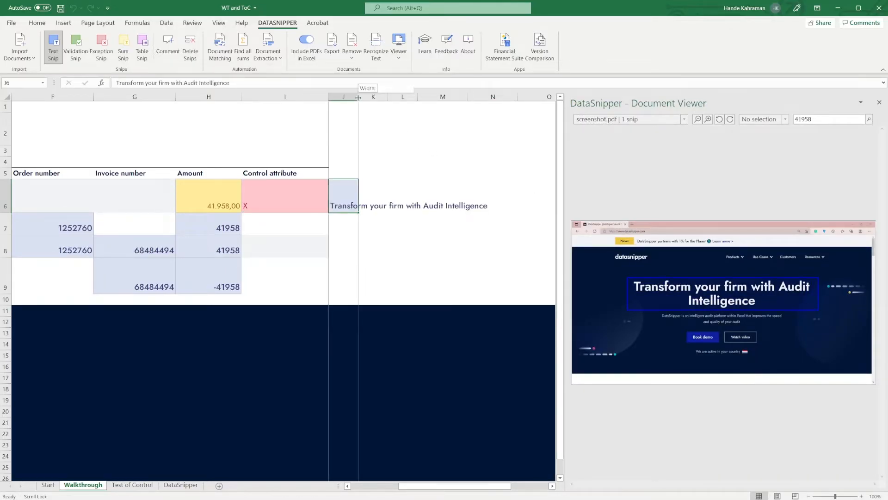
click(683, 119)
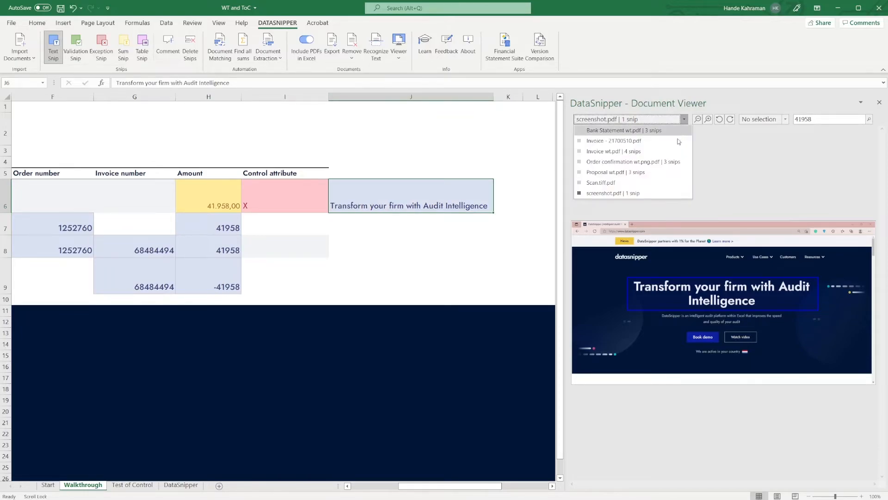
Snip the word Enron from the scanned Scan.tiff.pdf page into K6
click(600, 182)
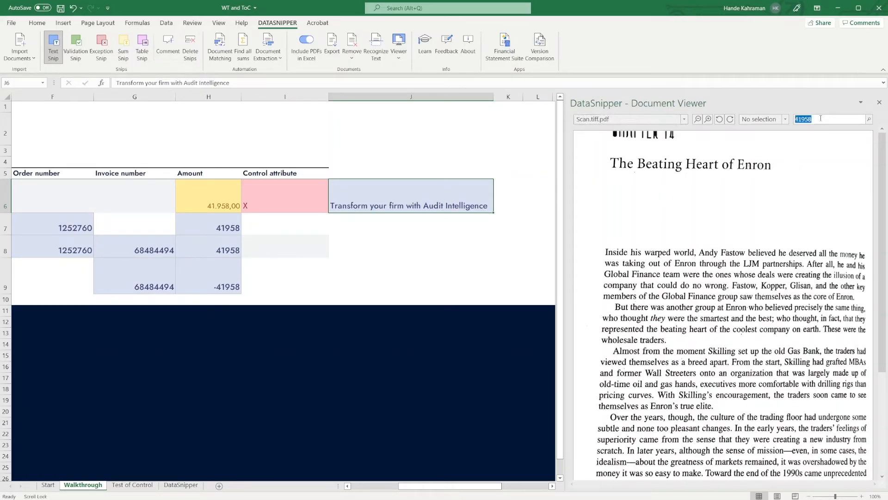
text(Enron)
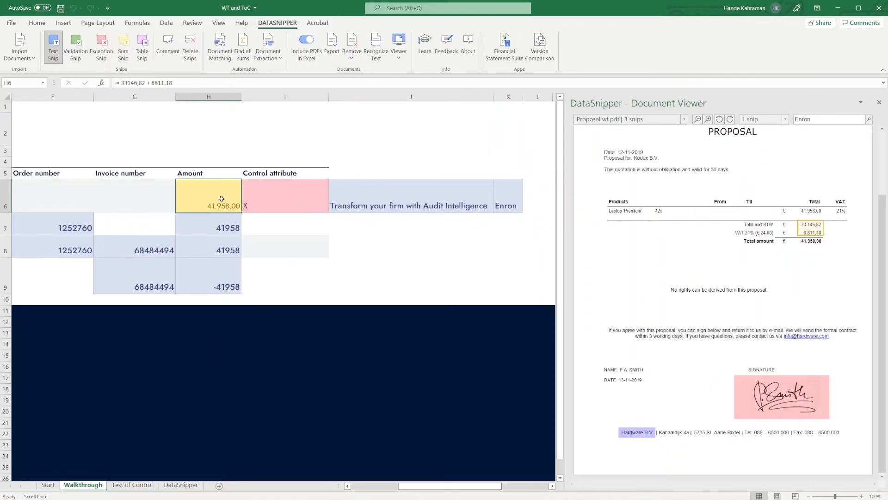
Select H7, H8, G8 and F8 to show each amount, invoice 68484494 and order 1252760 source highlight
click(212, 228)
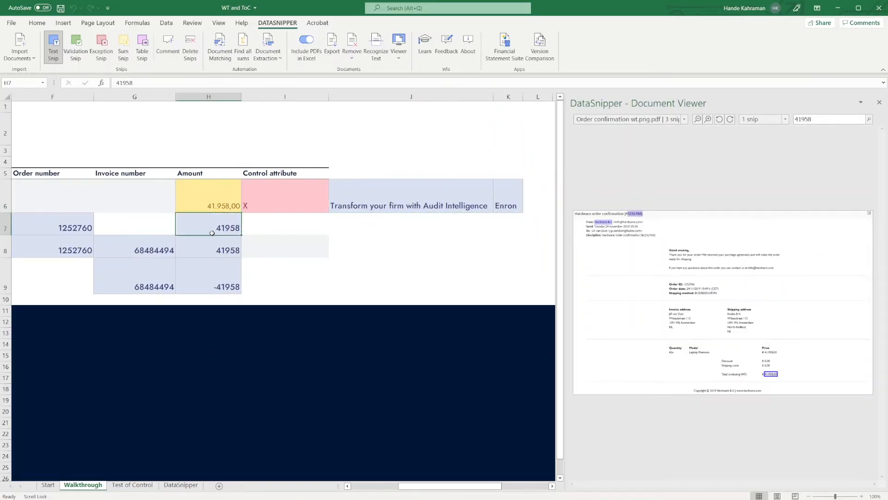
click(208, 250)
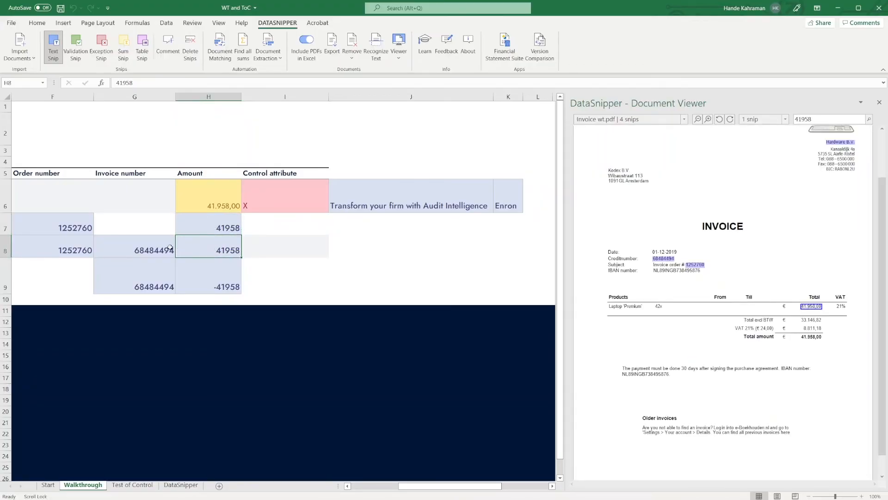
click(145, 249)
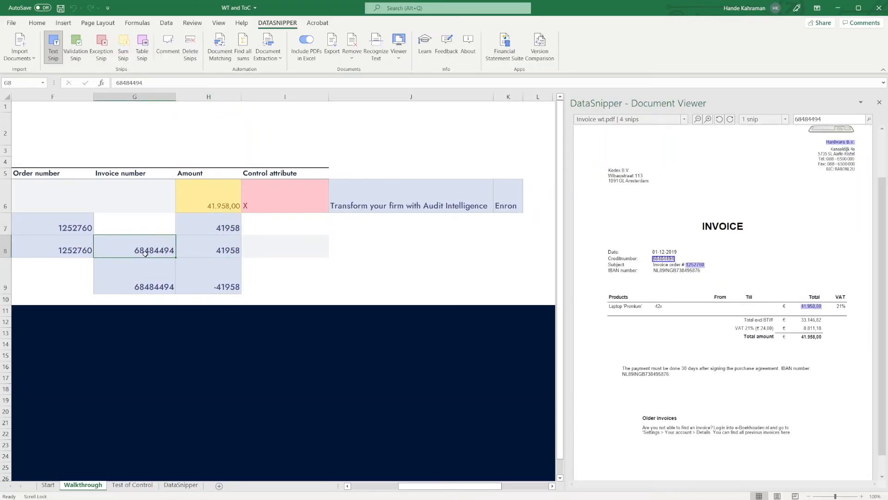
click(51, 250)
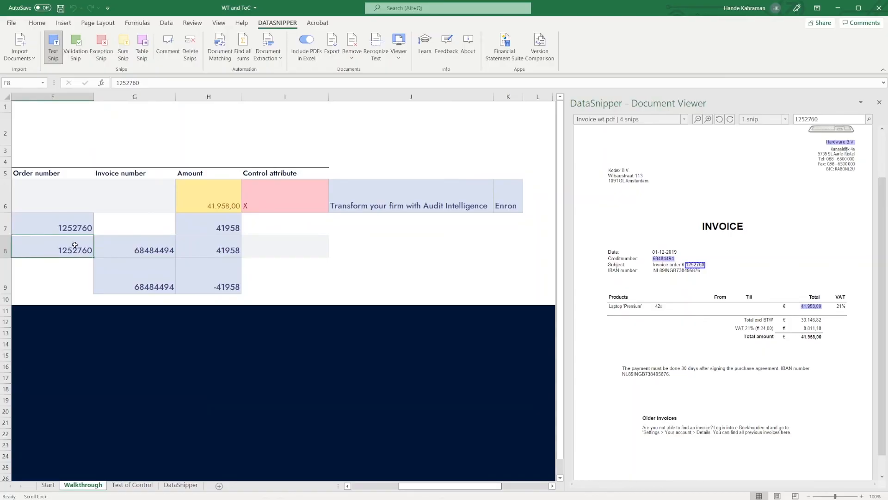
mouse_move(74, 242)
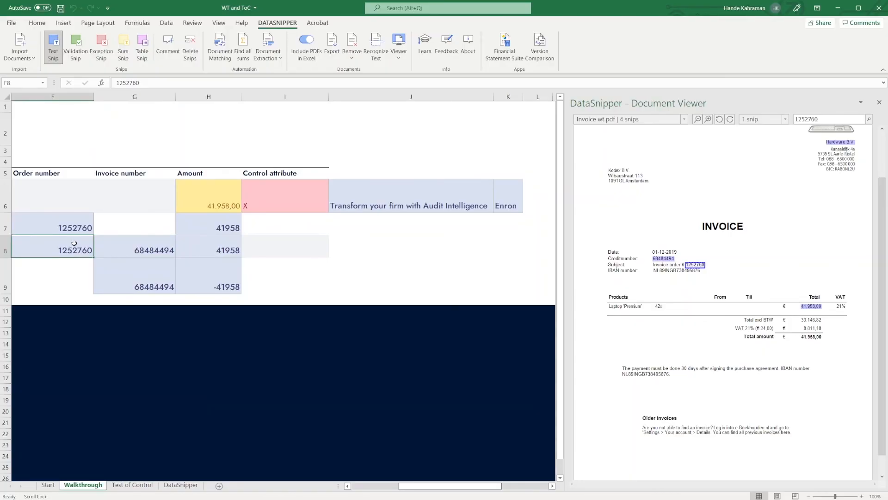